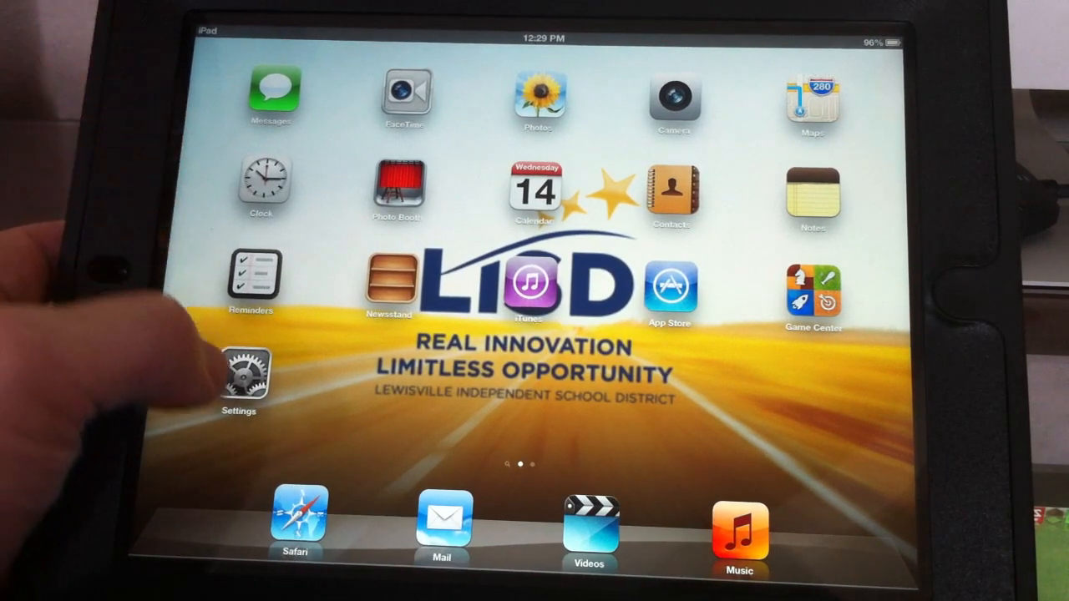
Launch Settings and join the Froese Apple Network on the Wi-Fi page.
{"action": "left_click", "coordinate": [241, 376]}
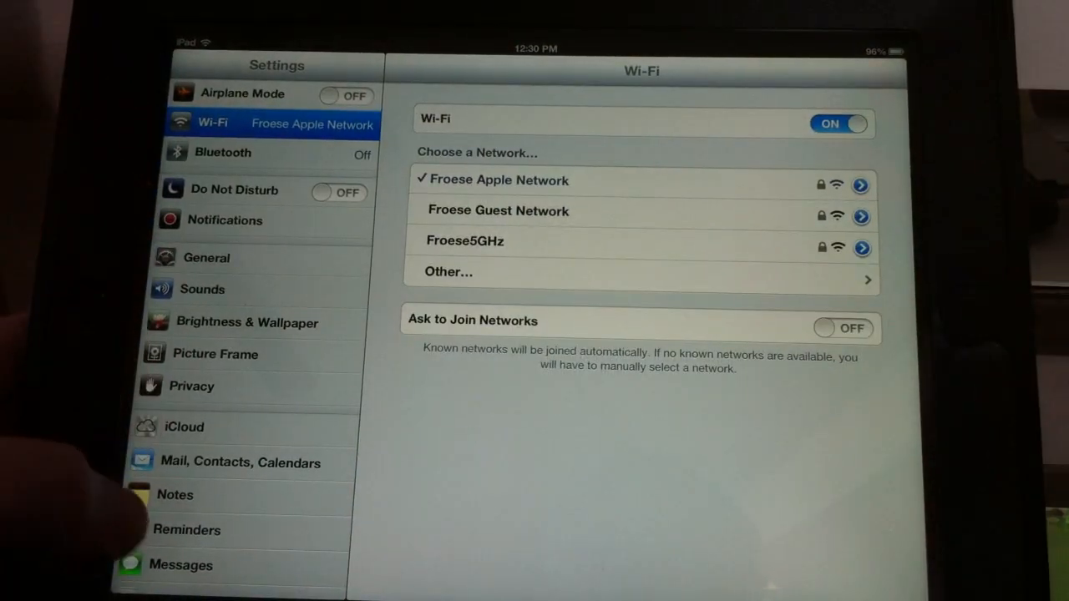
Reach iTunes & App Stores and sign in the Apple ID with automatic downloads off.
{"action": "scroll", "scroll_direction": "down", "scroll_amount": 3}
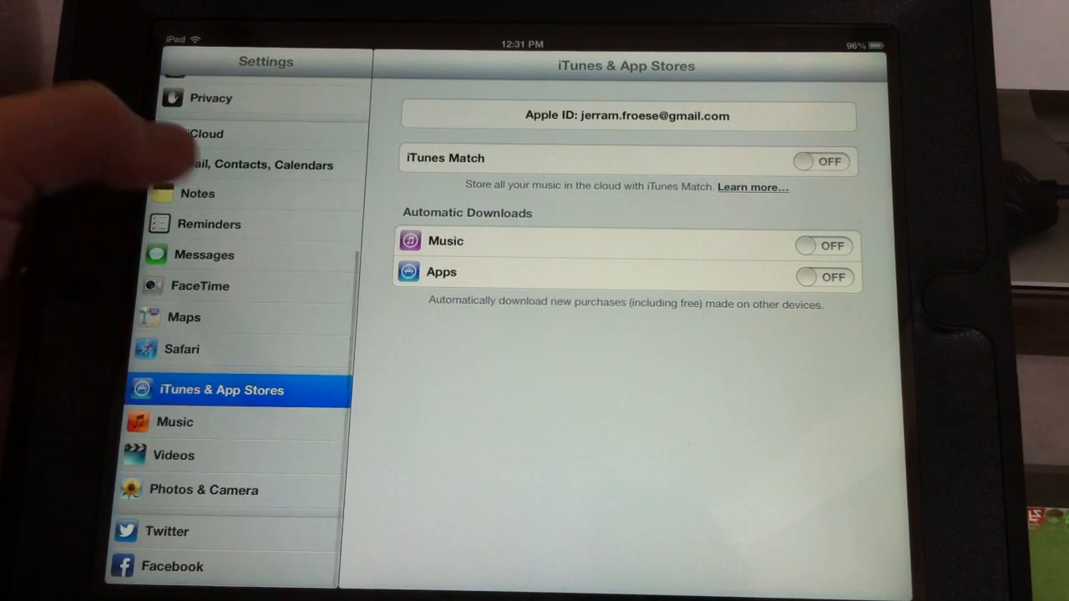
Enable Restrictions under General with a passcode and disallow Explicit Language.
{"action": "scroll", "scroll_direction": "down", "scroll_amount": 3}
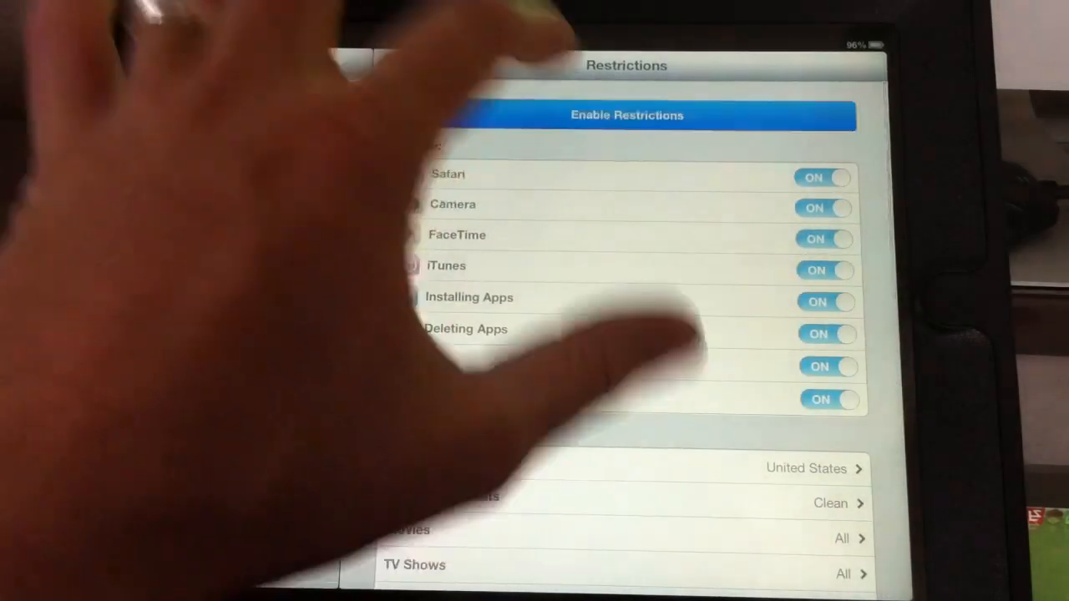
{"action": "left_click", "coordinate": [628, 115]}
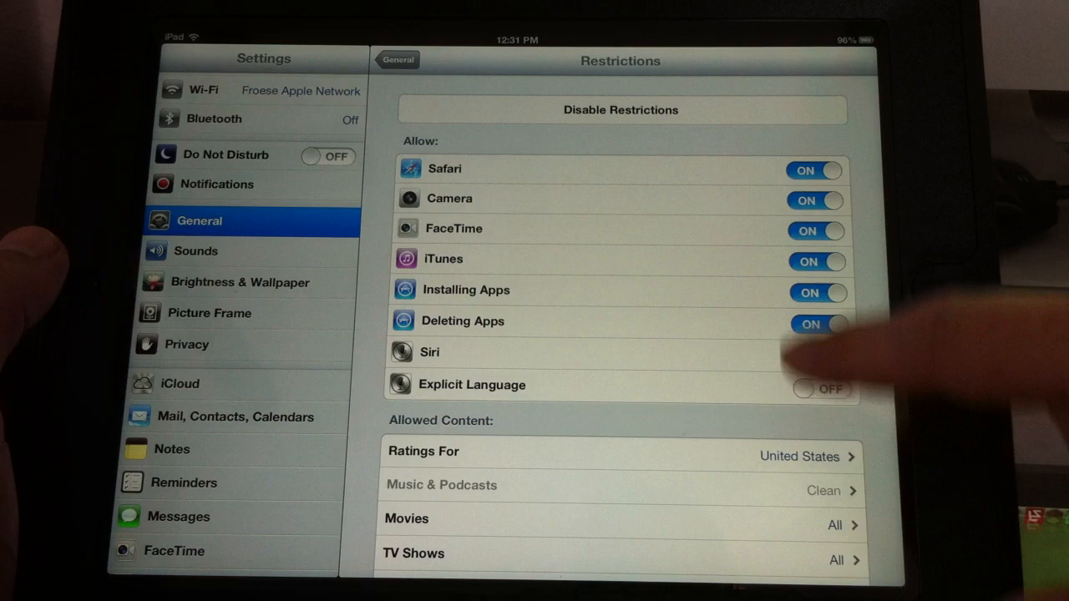
{"action": "scroll", "scroll_direction": "down", "scroll_amount": 3}
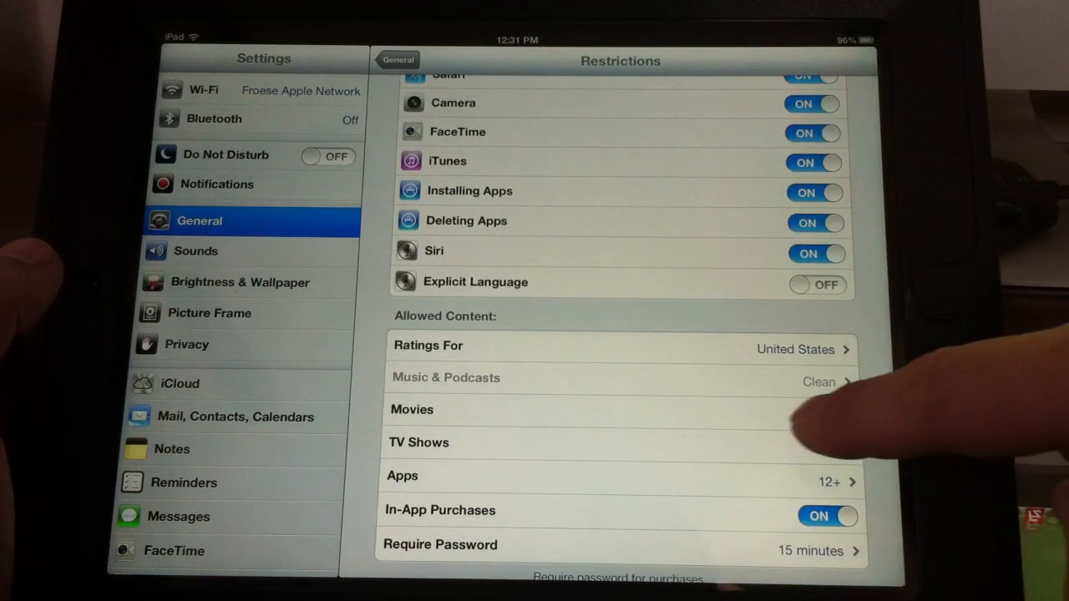
Limit movies to PG-13 and TV shows to TV-PG in Restrictions.
{"action": "left_click", "coordinate": [411, 411]}
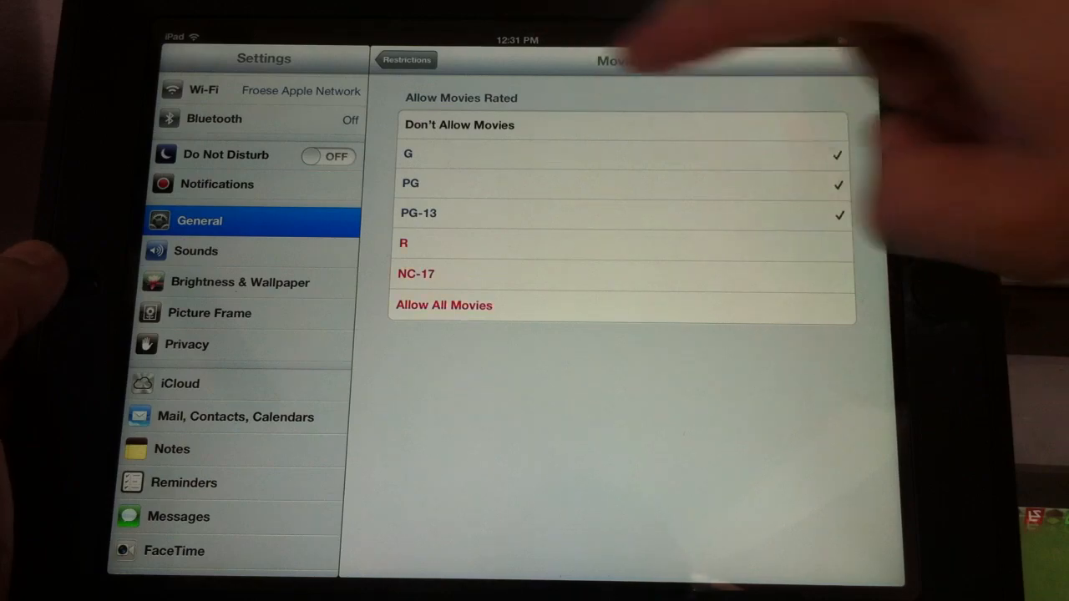
{"action": "left_click", "coordinate": [406, 60]}
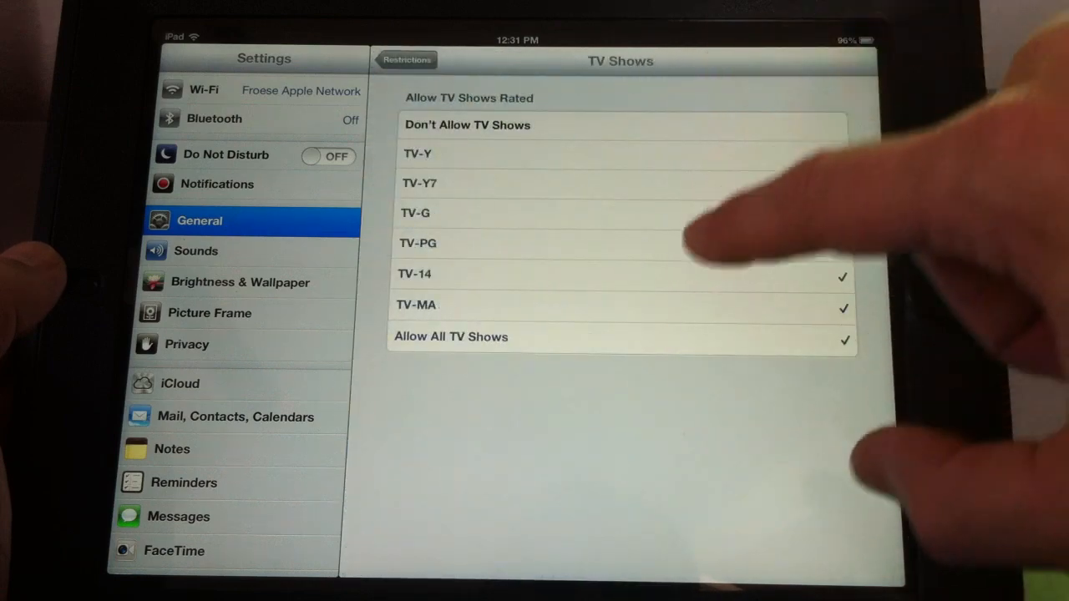
{"action": "left_click", "coordinate": [405, 60]}
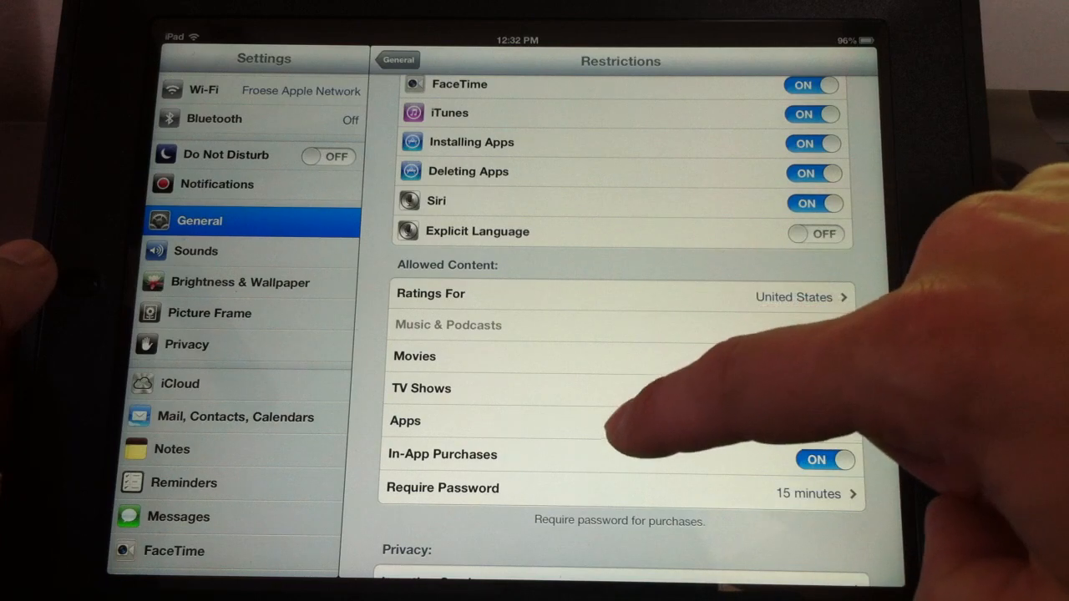
Require the purchase password Immediately and return to the Restrictions list.
{"action": "scroll", "scroll_direction": "down", "scroll_amount": 3}
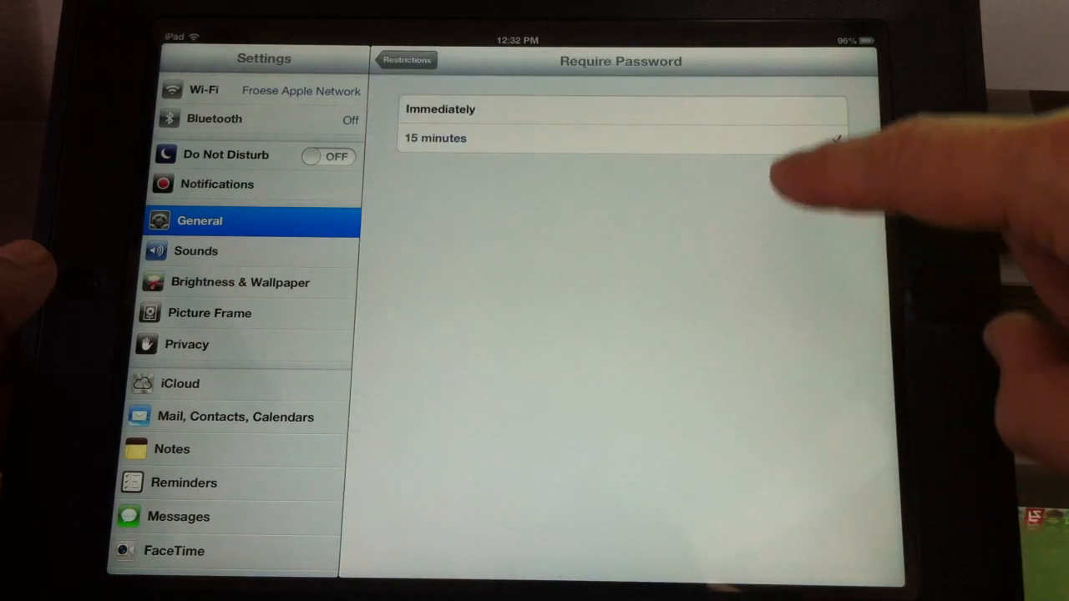
{"action": "left_click", "coordinate": [620, 109]}
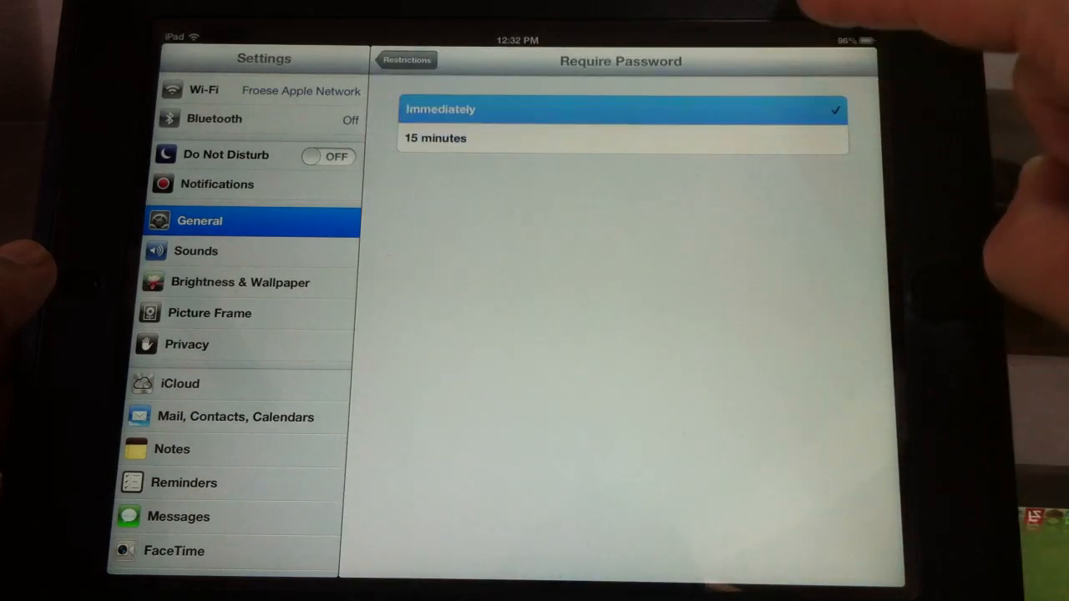
{"action": "left_click", "coordinate": [406, 61]}
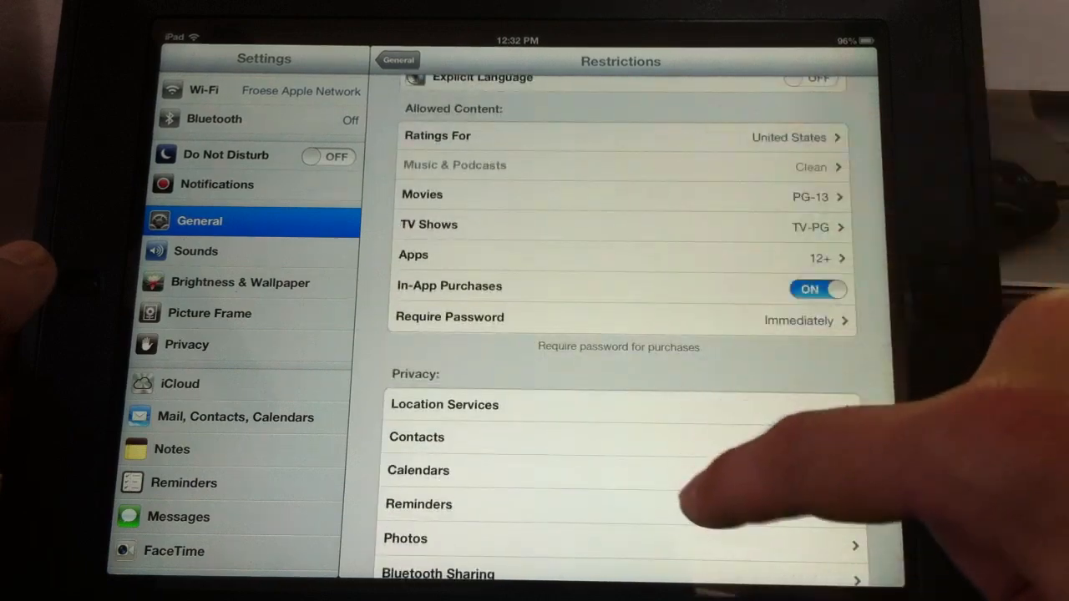
Lock Location Services with Don't Allow Changes and go back to General.
{"action": "left_click", "coordinate": [444, 404]}
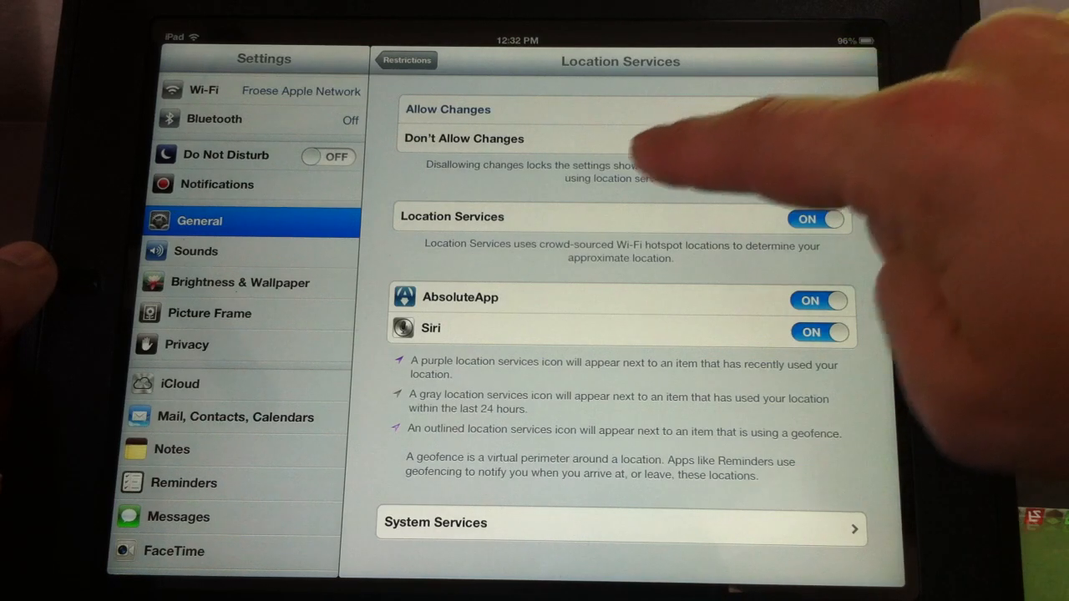
{"action": "left_click", "coordinate": [461, 138]}
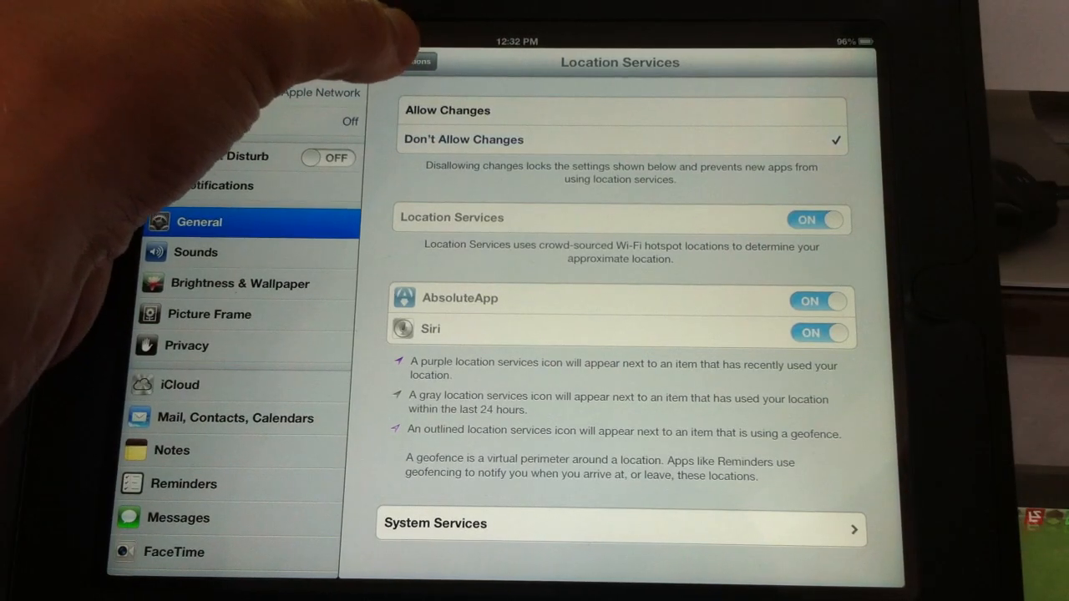
{"action": "left_click", "coordinate": [418, 61]}
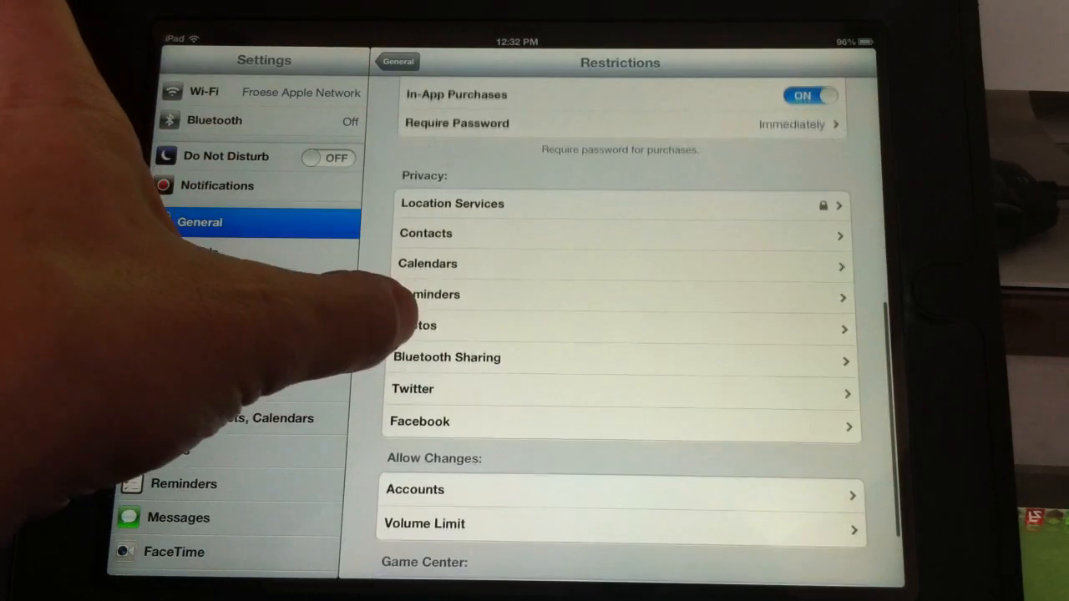
{"action": "scroll", "scroll_direction": "down", "scroll_amount": 3}
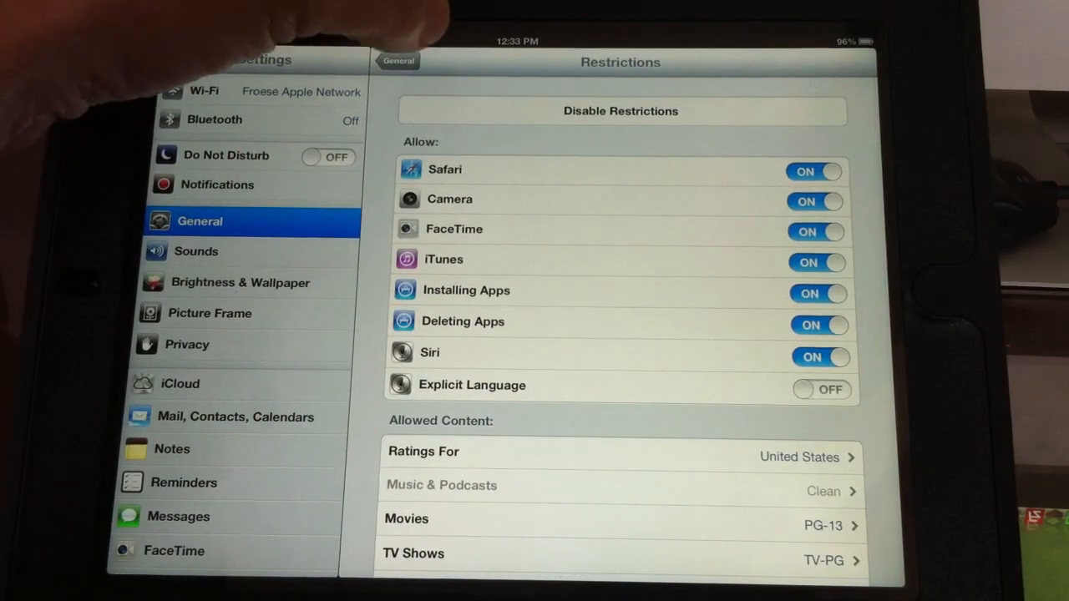
{"action": "left_click", "coordinate": [399, 60]}
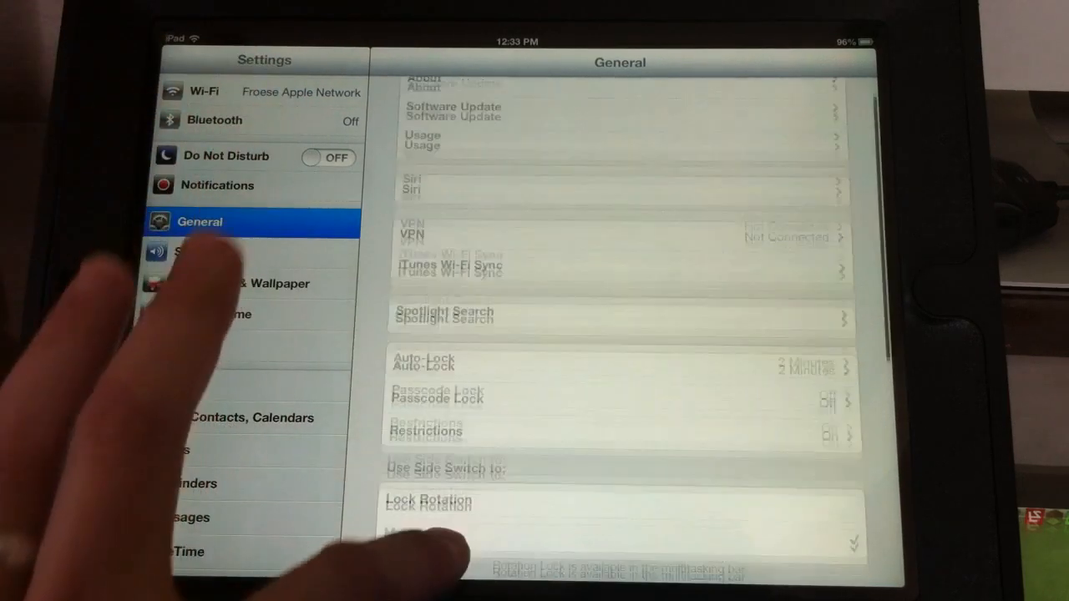
Scroll through the General settings before leaving for the Home Screen.
{"action": "scroll", "scroll_direction": "down", "scroll_amount": 3}
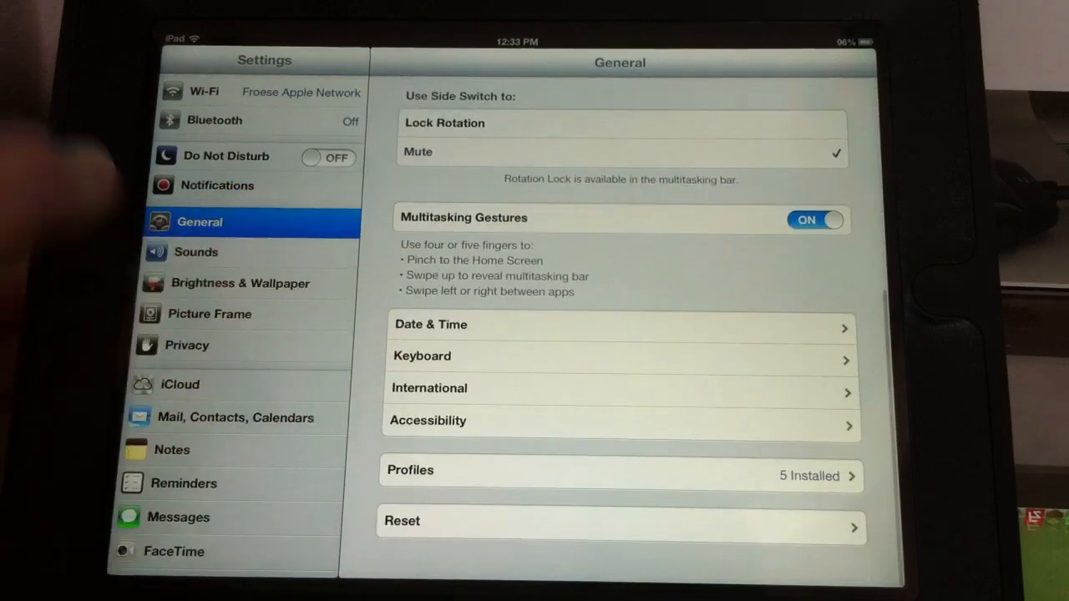
{"action": "scroll", "scroll_direction": "down", "scroll_amount": 3}
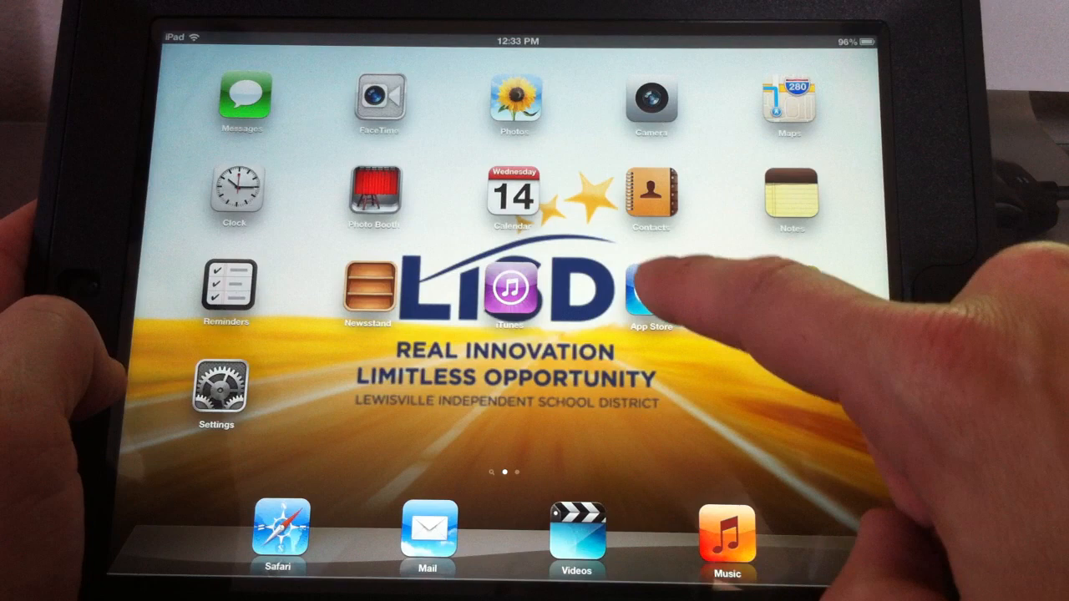
In App Store, download all the recommended free Apple apps and acknowledge the notice.
{"action": "left_click", "coordinate": [651, 287]}
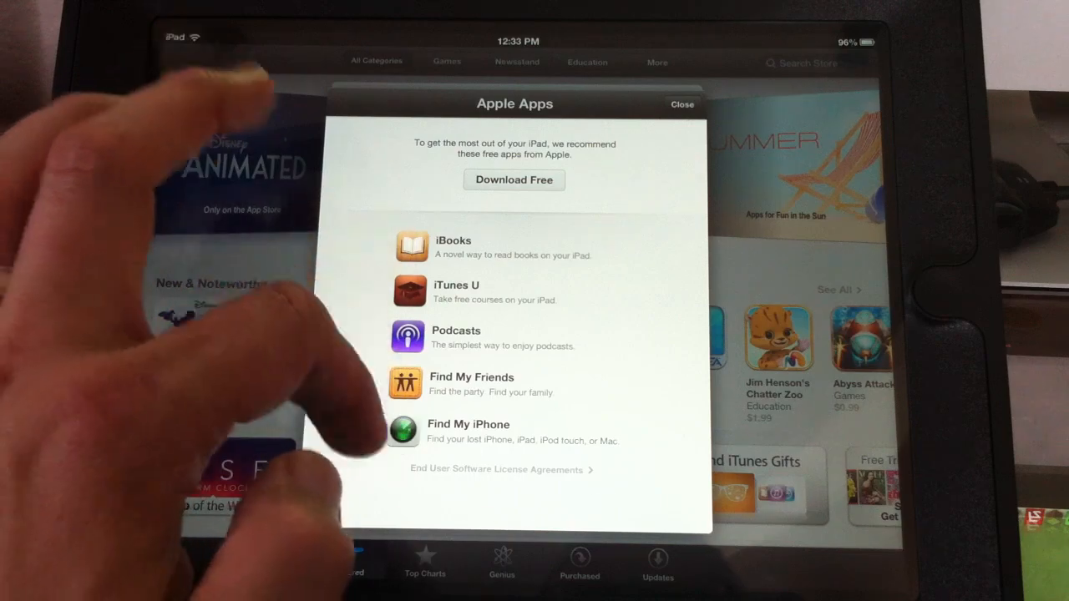
{"action": "left_click", "coordinate": [515, 180]}
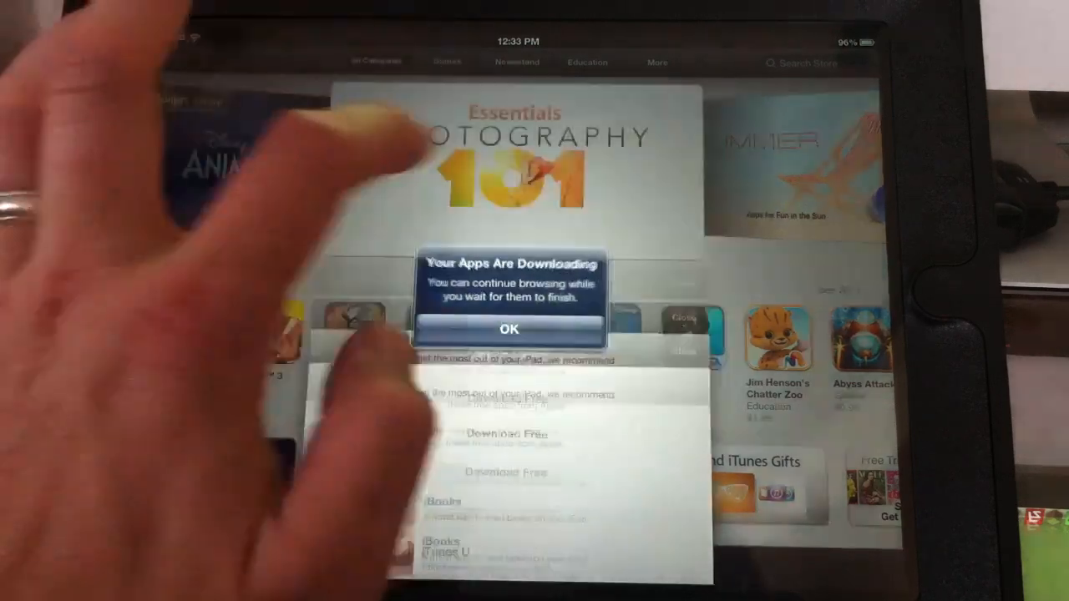
{"action": "left_click", "coordinate": [509, 329]}
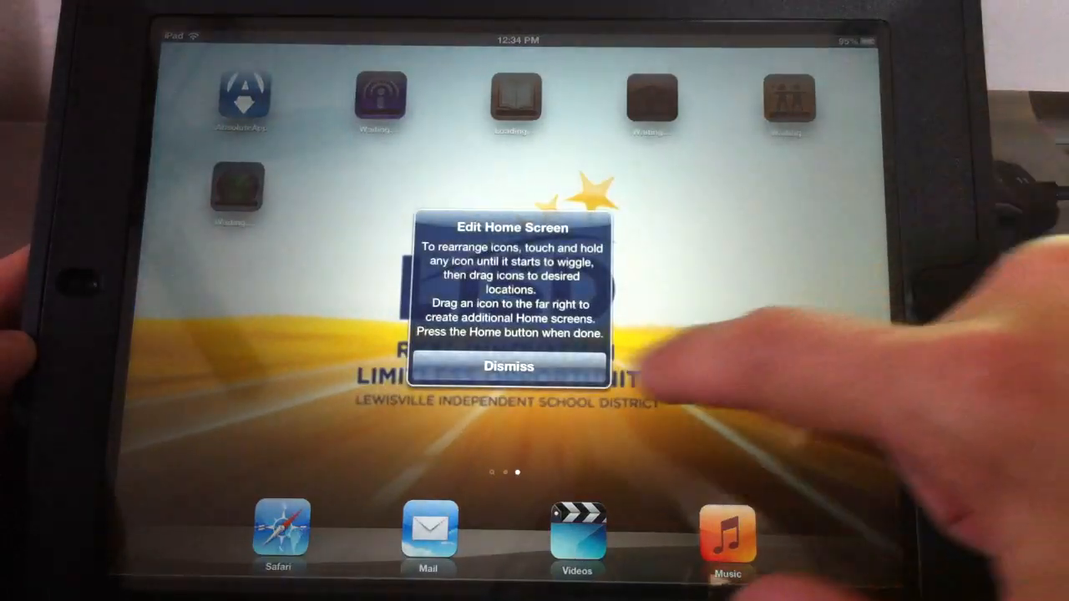
Dismiss the Edit Home Screen alert and return to the first Home Screen page.
{"action": "left_click", "coordinate": [508, 368]}
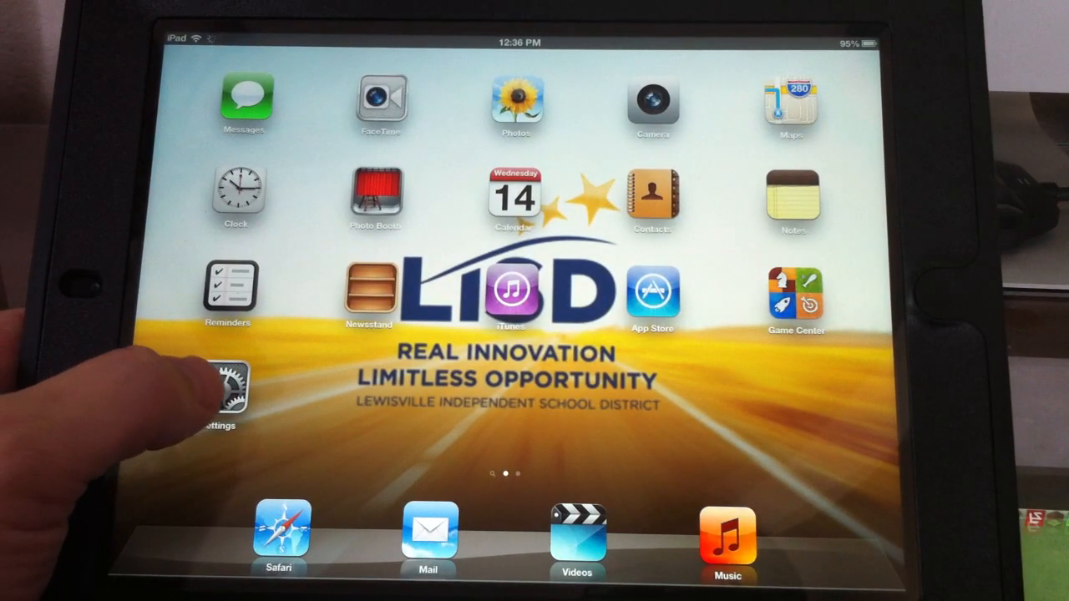
Reopen Settings and scroll the sidebar back to the General page.
{"action": "left_click", "coordinate": [232, 380]}
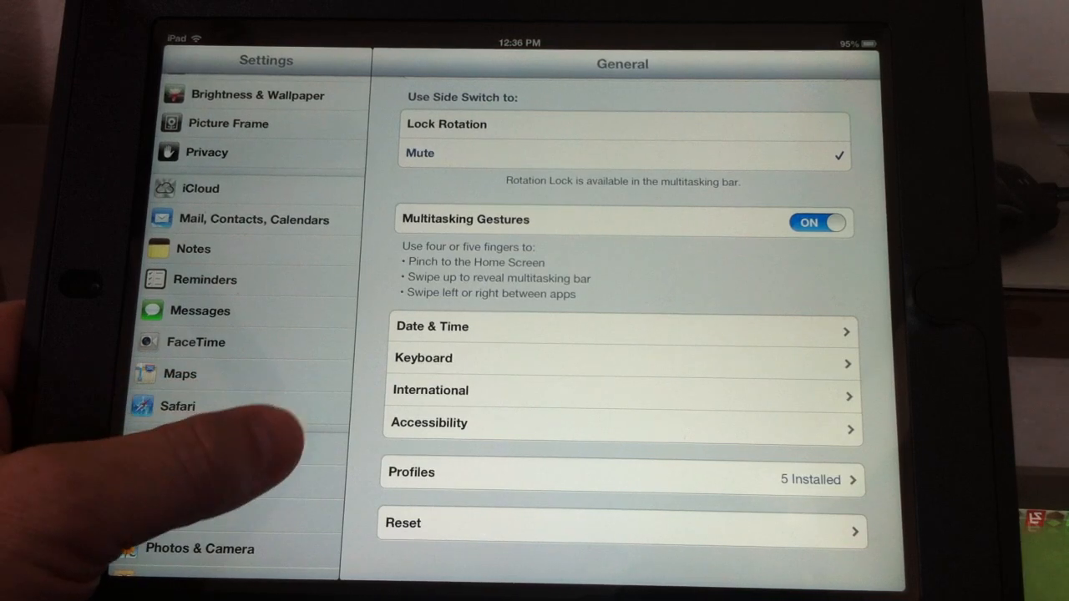
{"action": "scroll", "scroll_direction": "down", "scroll_amount": 3}
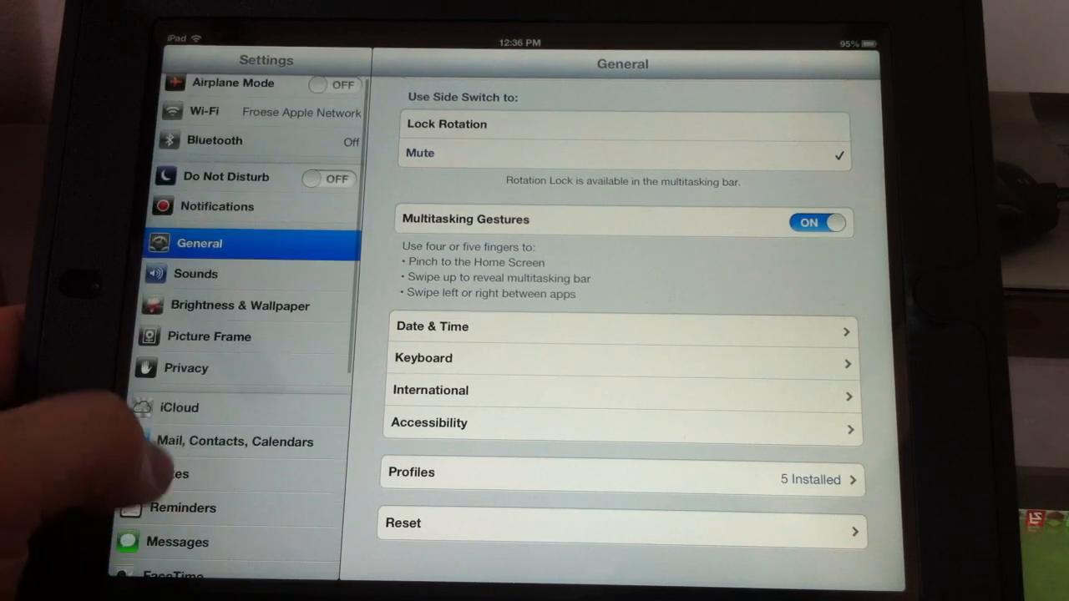